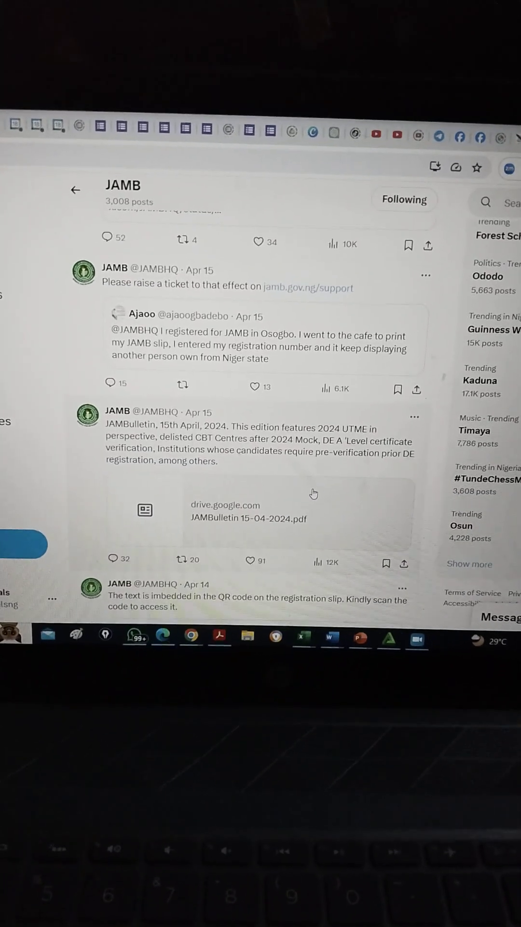
Step: Open the JAMBulletin PDF from the tweet's drive.google.com link card
left_click(248, 512)
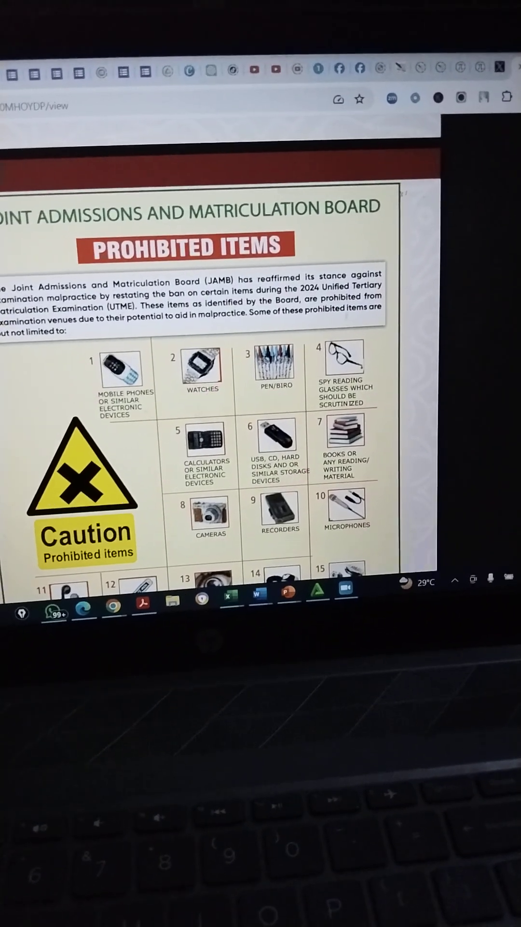
Step: Scroll the bulletin to page 12 of 25 listing CBT centres by state
scroll("down", 3)
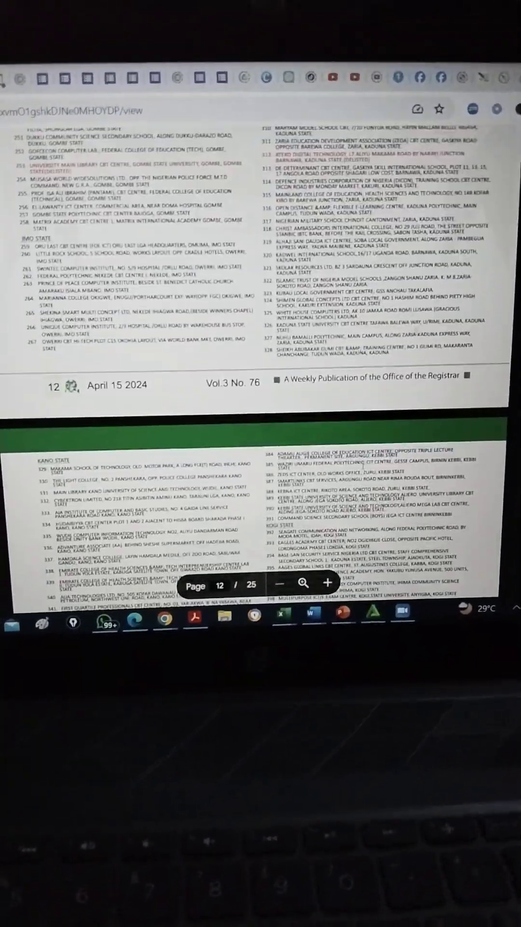
Step: Scroll down to page 24 of 25 where the 30-minutes-late rule appears
scroll("down", 3)
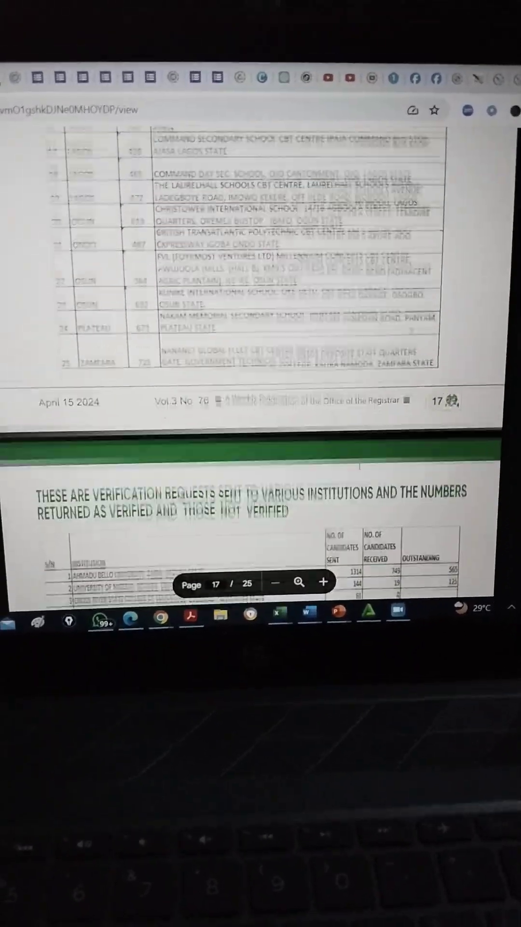
scroll("down", 3)
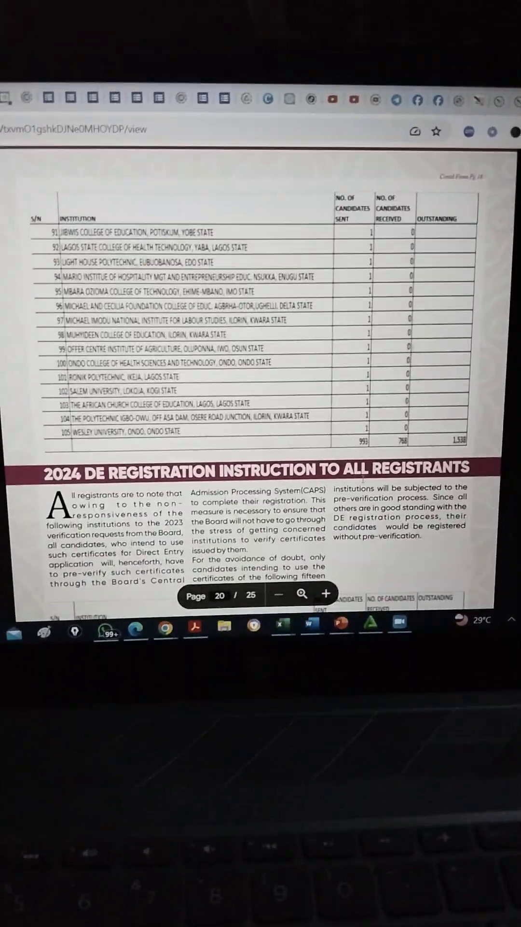
scroll("down", 3)
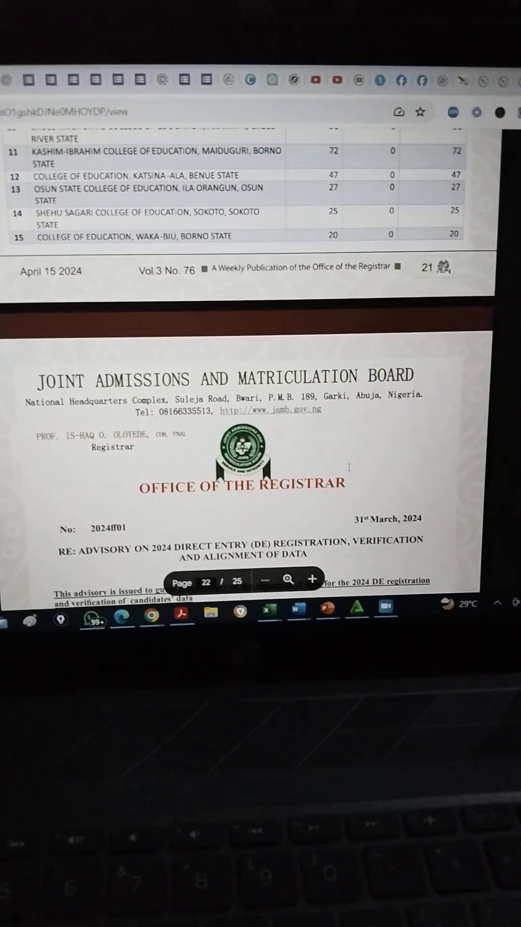
scroll("down", 3)
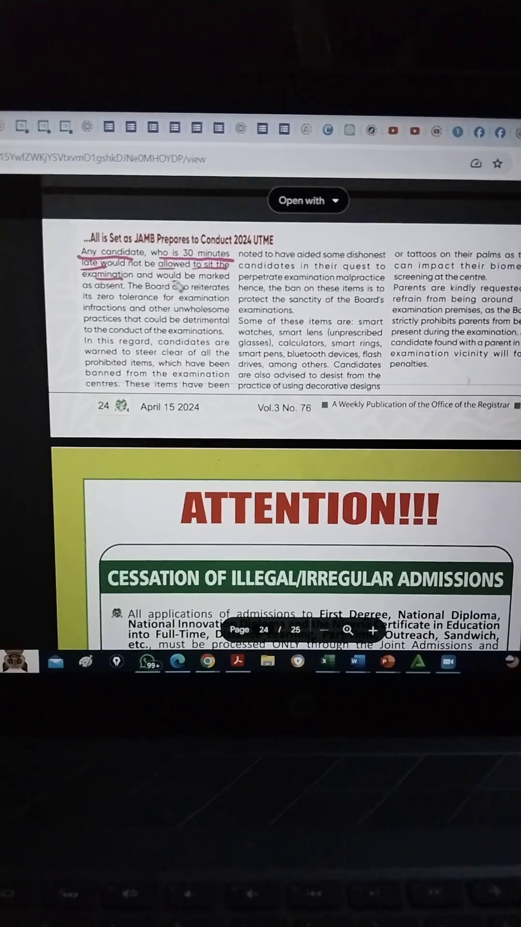
Step: Scroll page 24 to the 'marked as absent', palm-tattoo and decorative-designs warnings
scroll("down", 3)
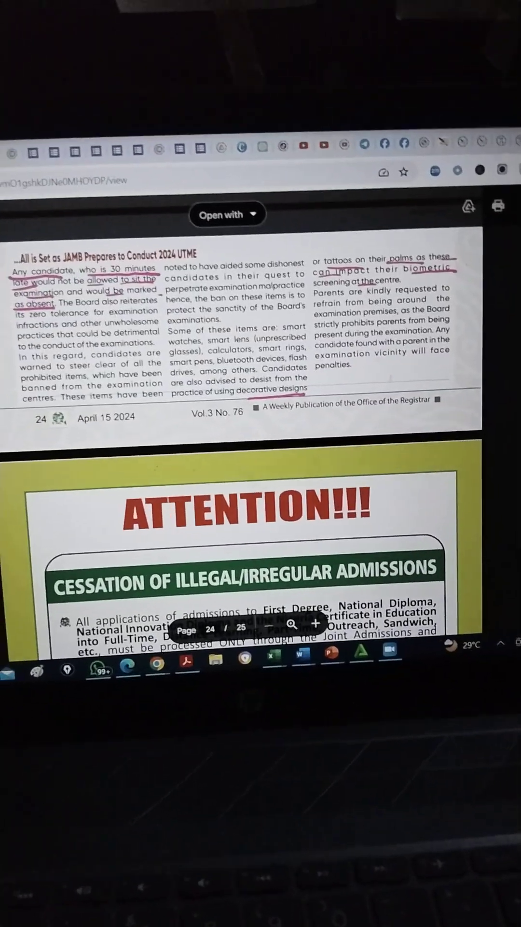
scroll("down", 3)
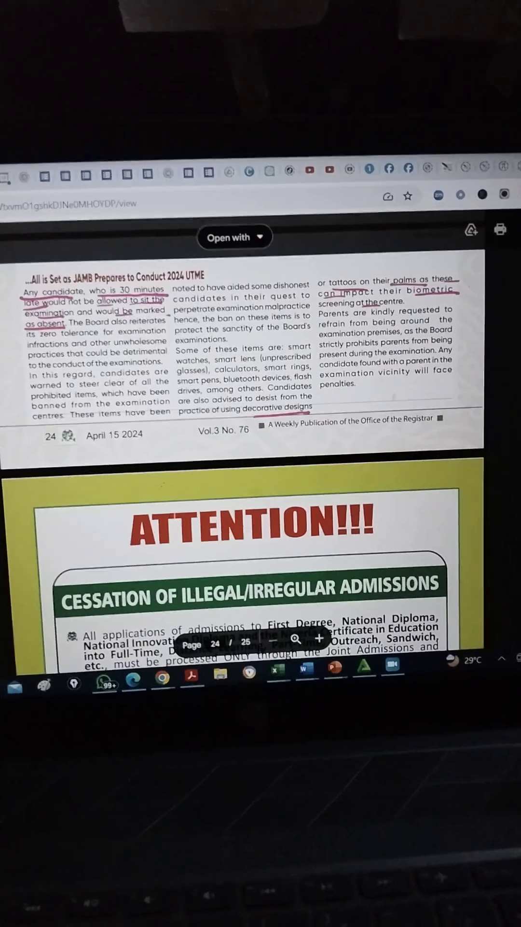